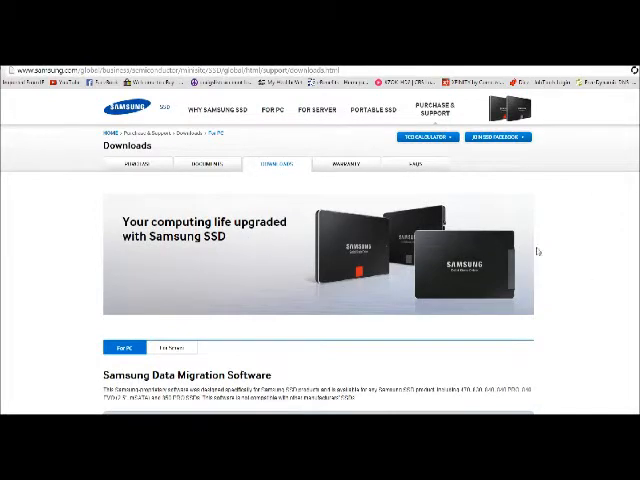
pyautogui.scroll(-3)
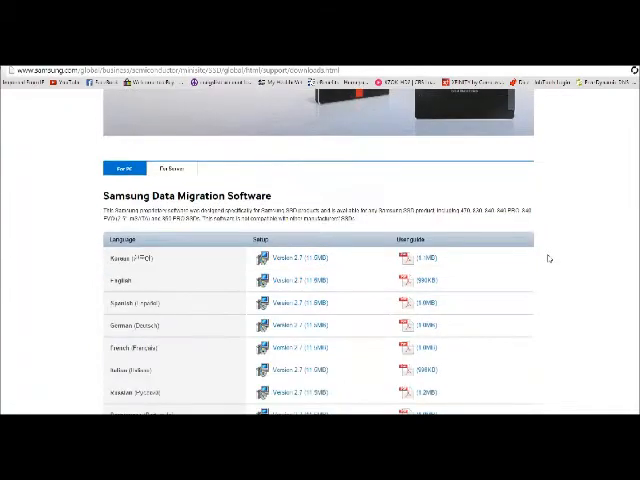
pyautogui.scroll(3)
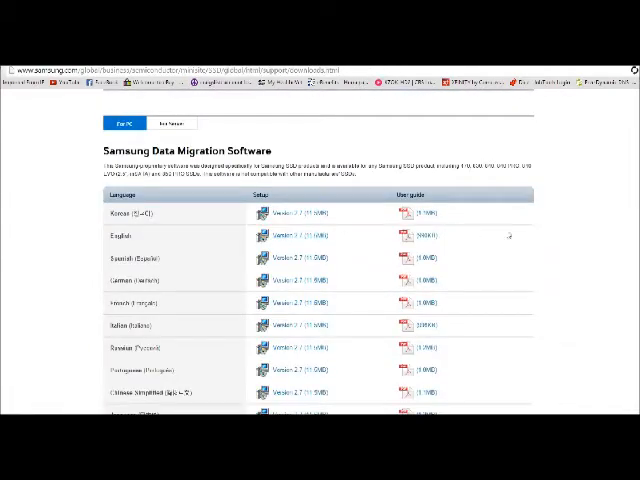
pyautogui.moveTo(172, 360)
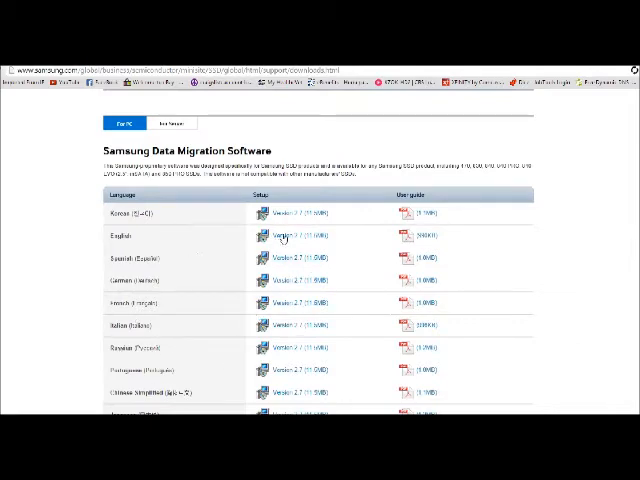
pyautogui.moveTo(342, 244)
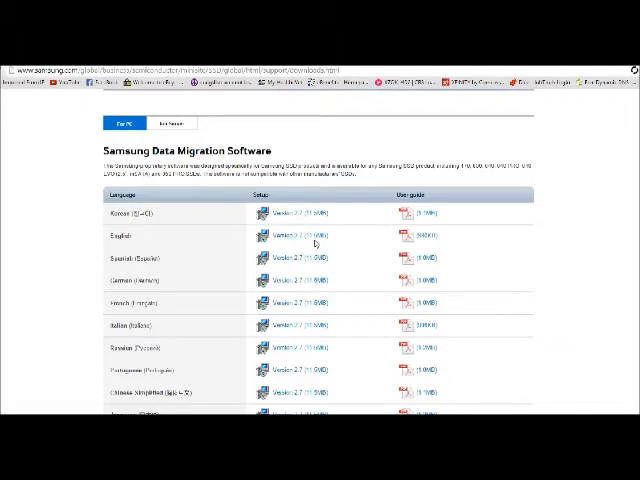
pyautogui.moveTo(192, 302)
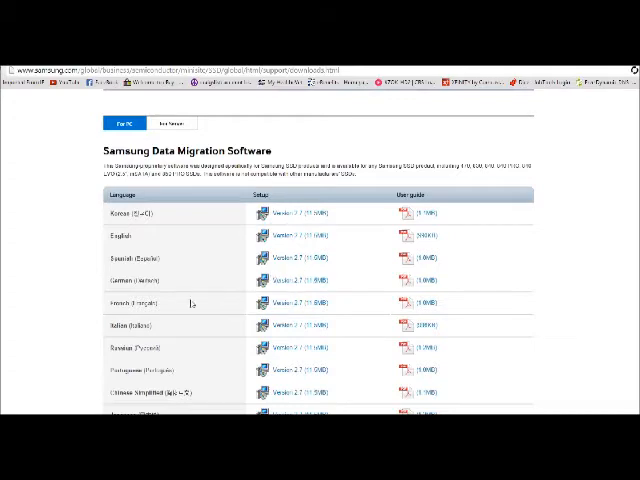